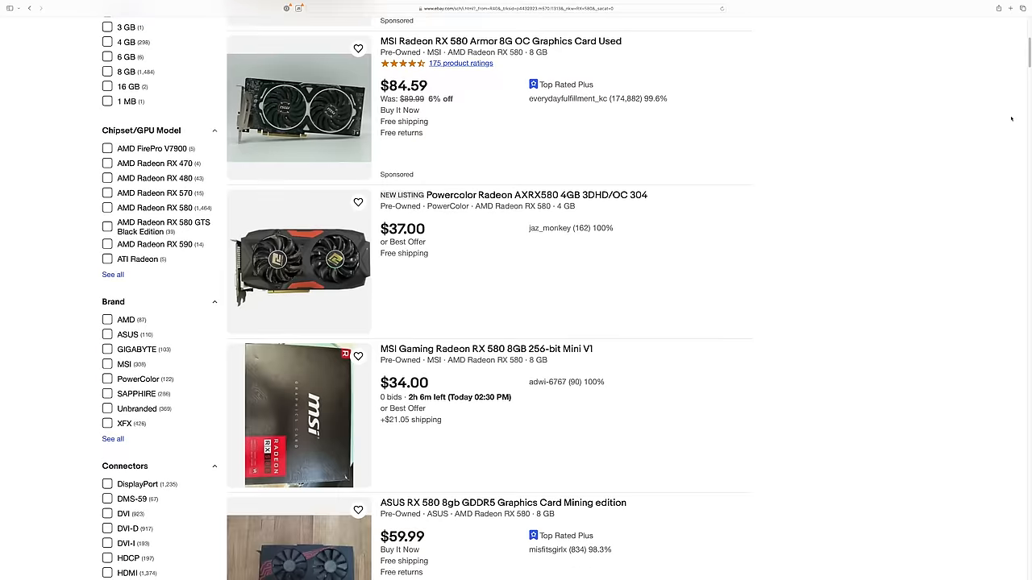
- Scroll through the Amazon SATA SSD search results
{"action": "scroll", "scroll_direction": "down", "scroll_amount": 3}
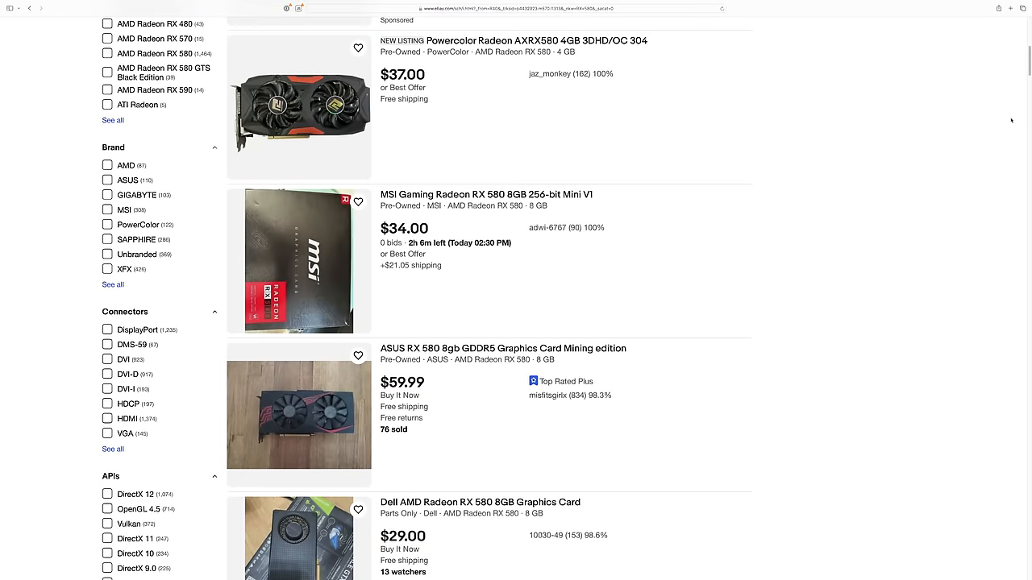
{"action": "scroll", "scroll_direction": "down", "scroll_amount": 3}
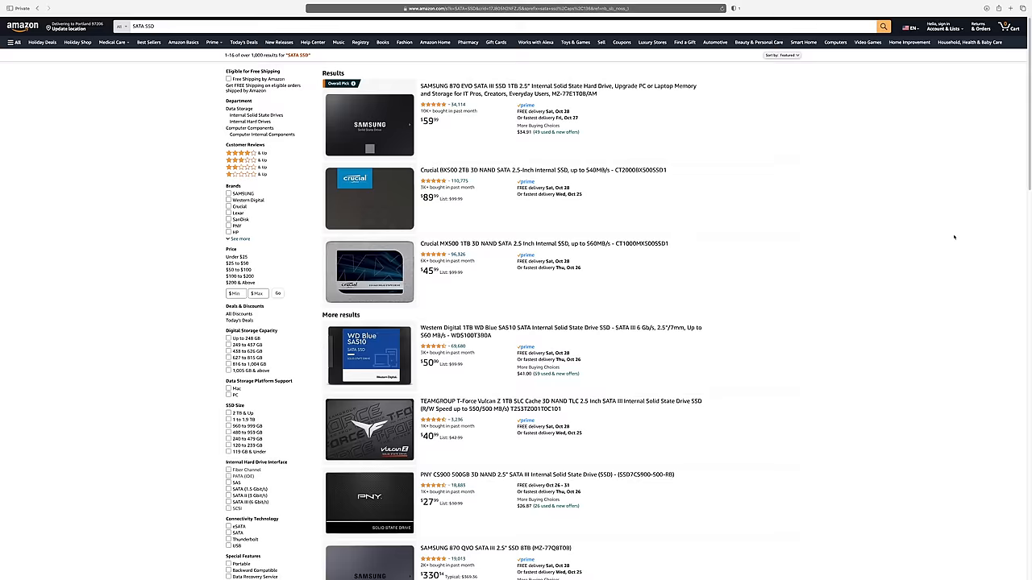
{"action": "scroll", "scroll_direction": "down", "scroll_amount": 3}
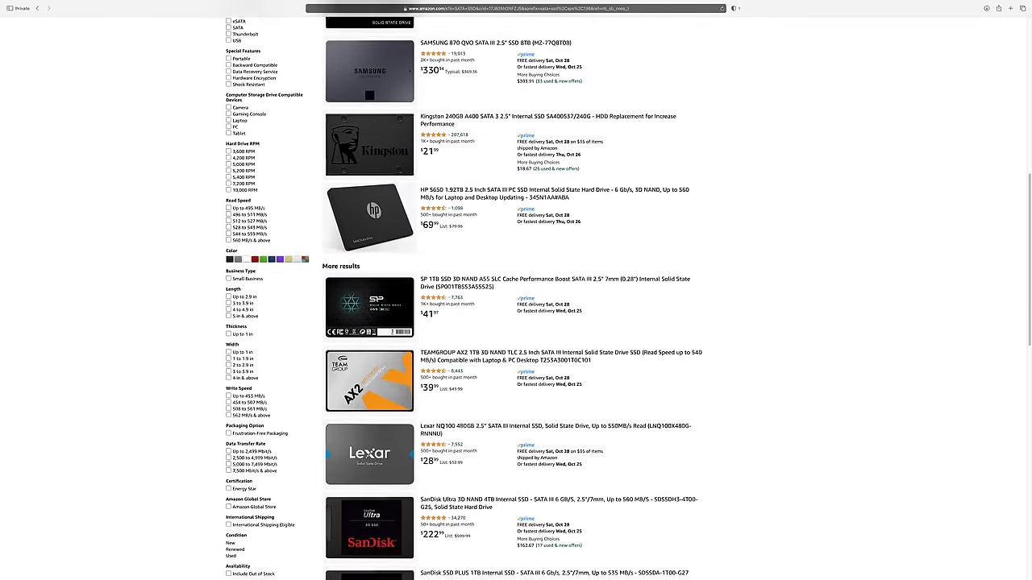
{"action": "scroll", "scroll_direction": "down", "scroll_amount": 3}
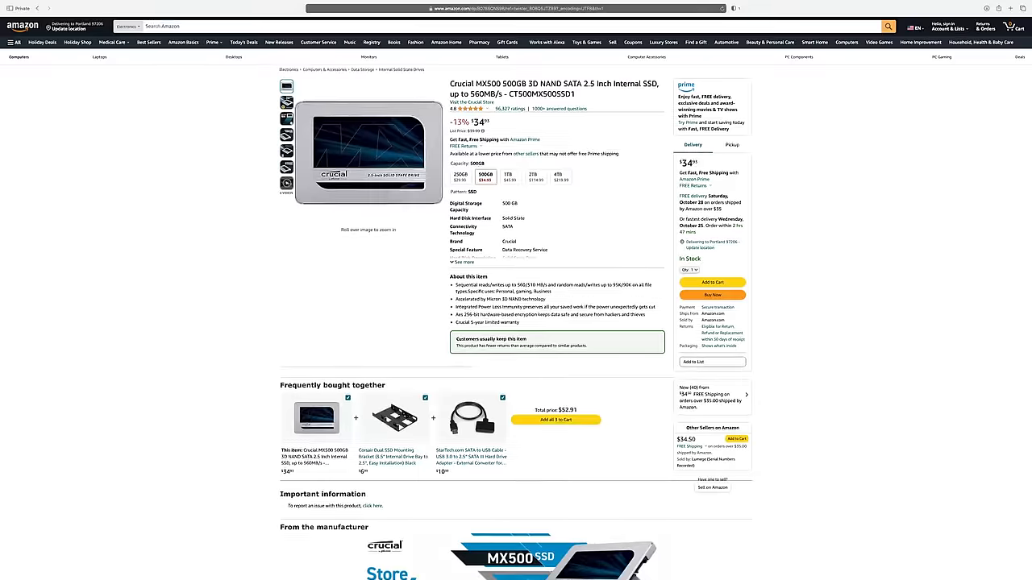
- Scroll down the Crucial MX500 500GB SATA SSD product page
{"action": "scroll", "scroll_direction": "down", "scroll_amount": 3}
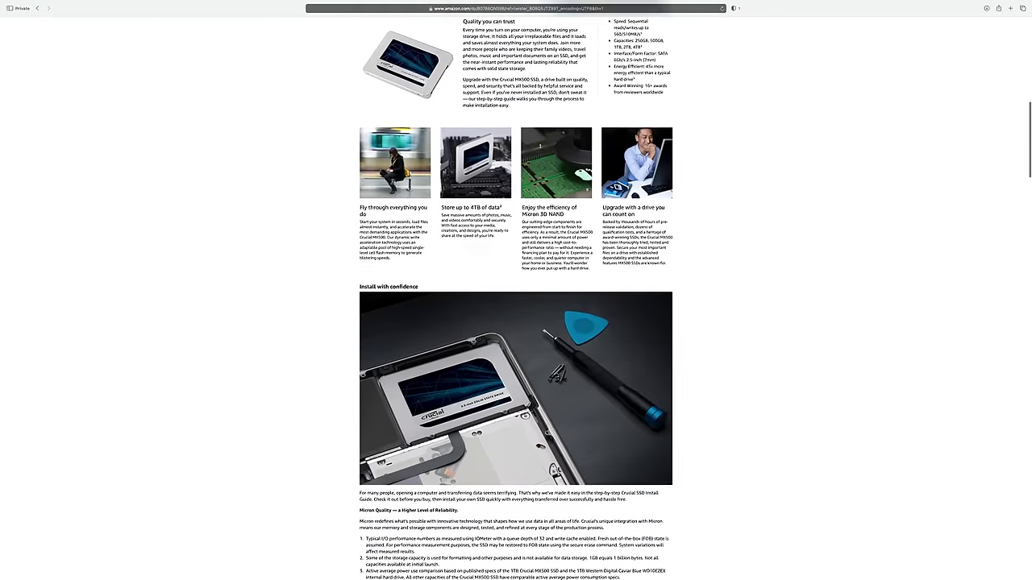
{"action": "scroll", "scroll_direction": "down", "scroll_amount": 3}
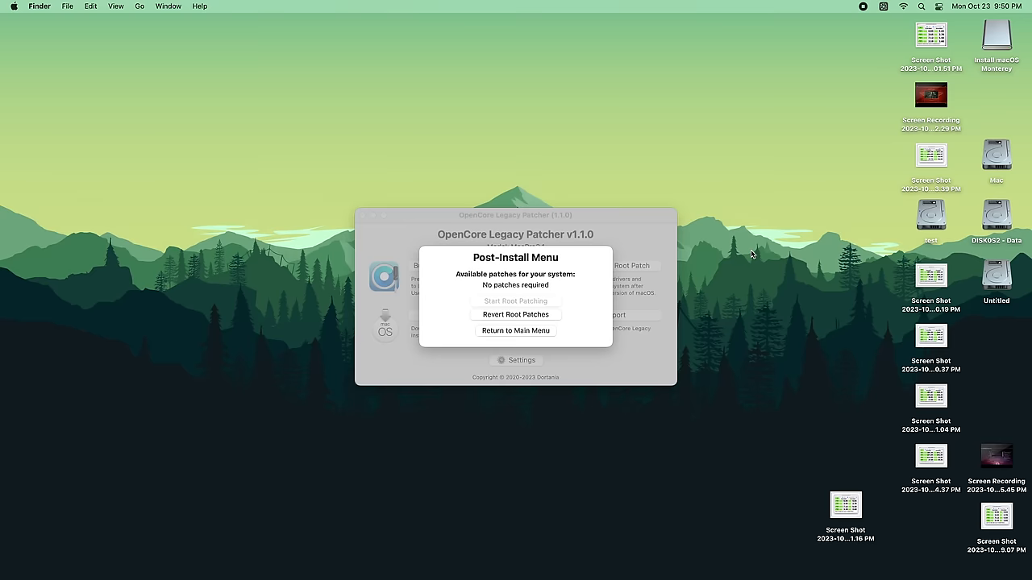
{"action": "mouse_move", "coordinate": [799, 253]}
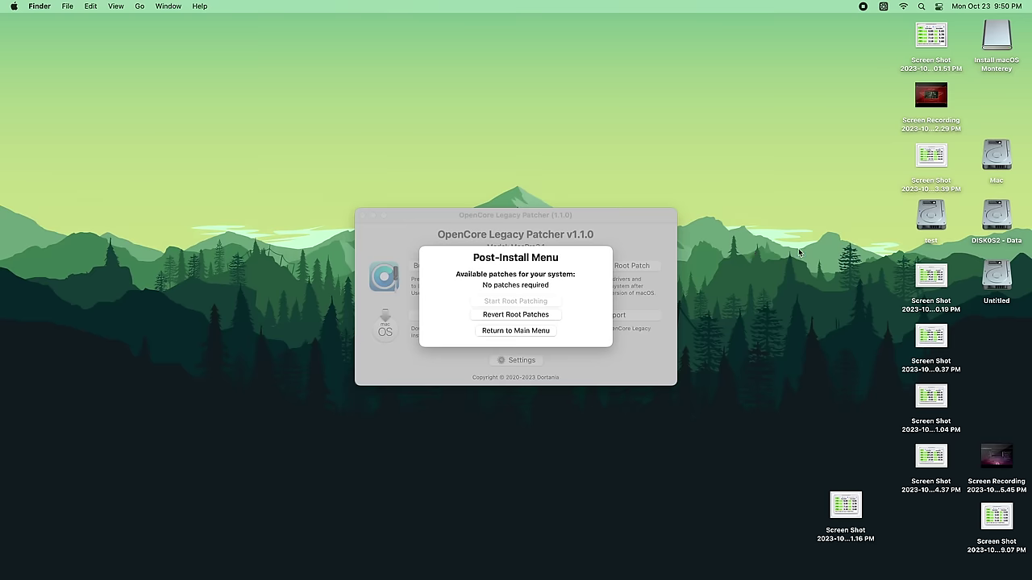
{"action": "left_click", "coordinate": [515, 330]}
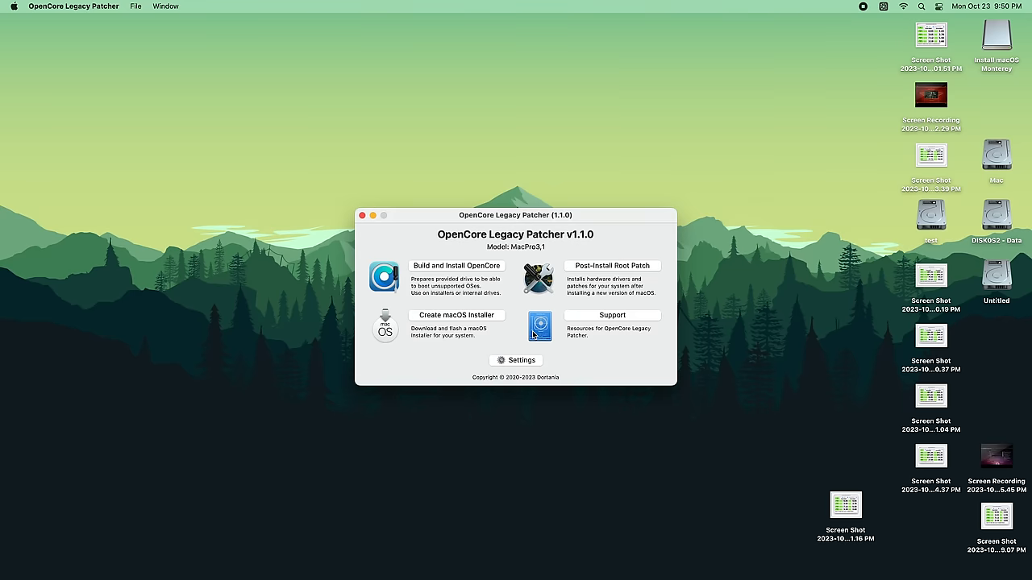
{"action": "left_click", "coordinate": [612, 265]}
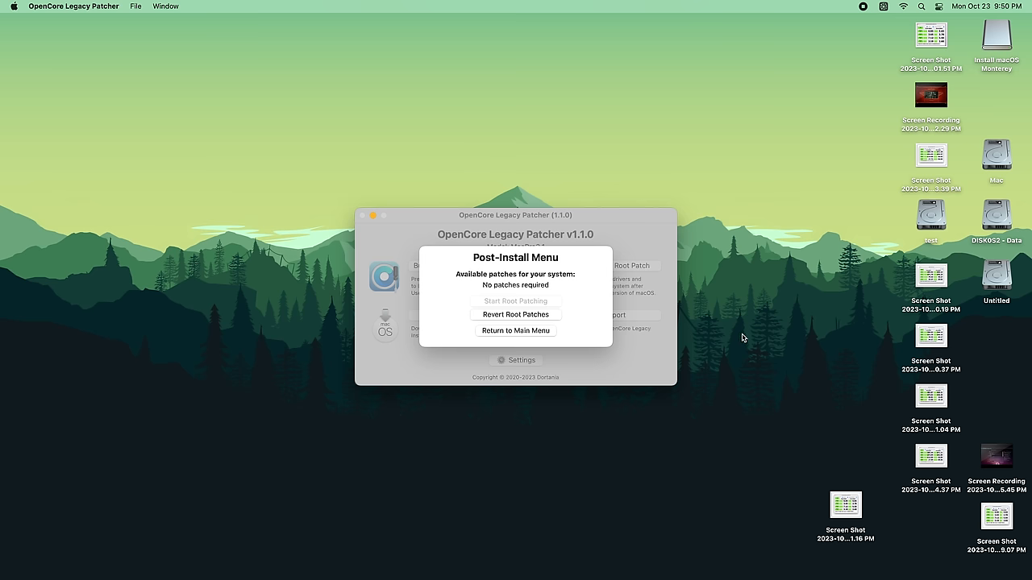
{"action": "mouse_move", "coordinate": [595, 334]}
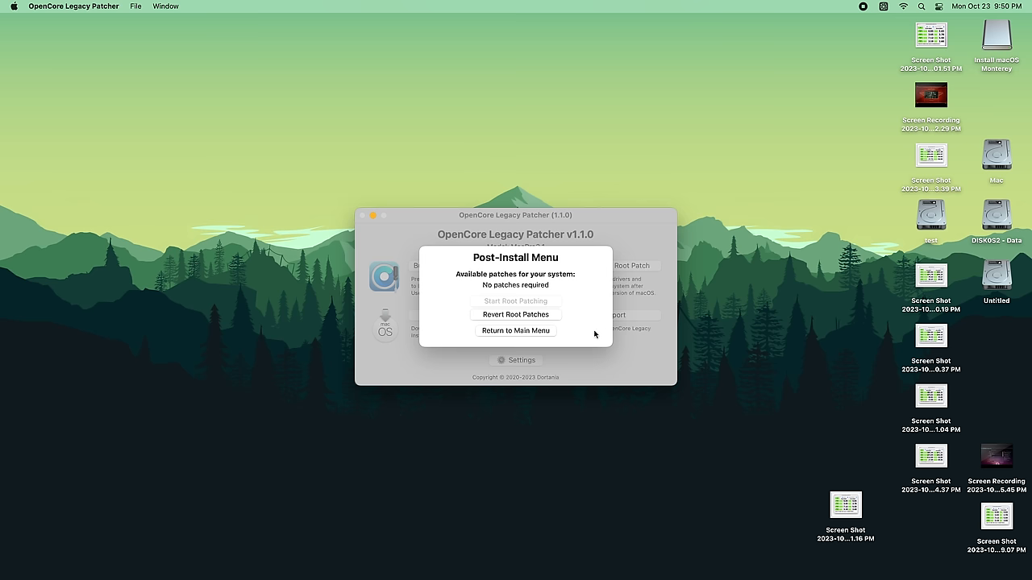
{"action": "left_click", "coordinate": [515, 314]}
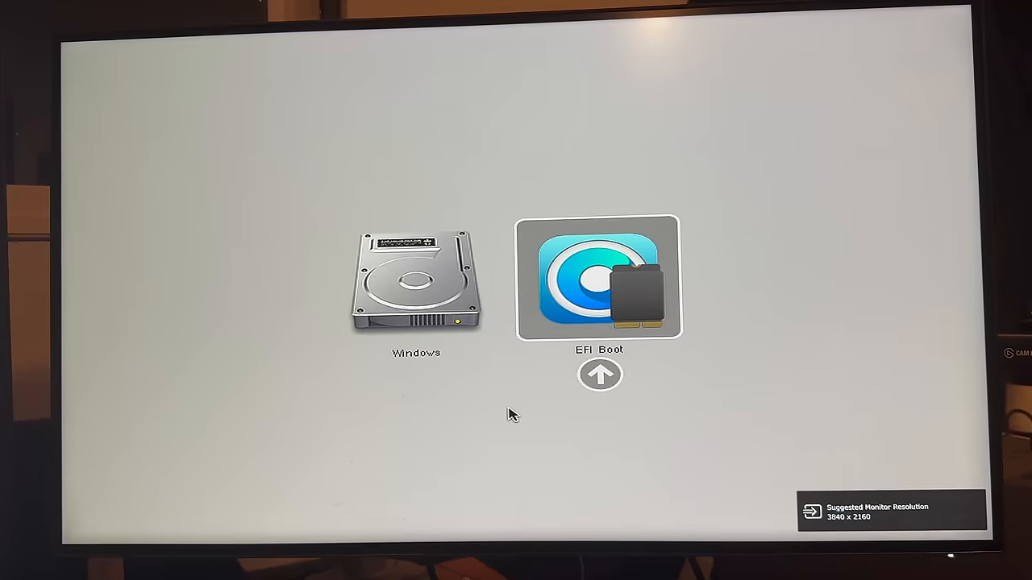
- Boot the Mac from the EFI Boot entry in the OpenCore picker
{"action": "double_click", "coordinate": [598, 278]}
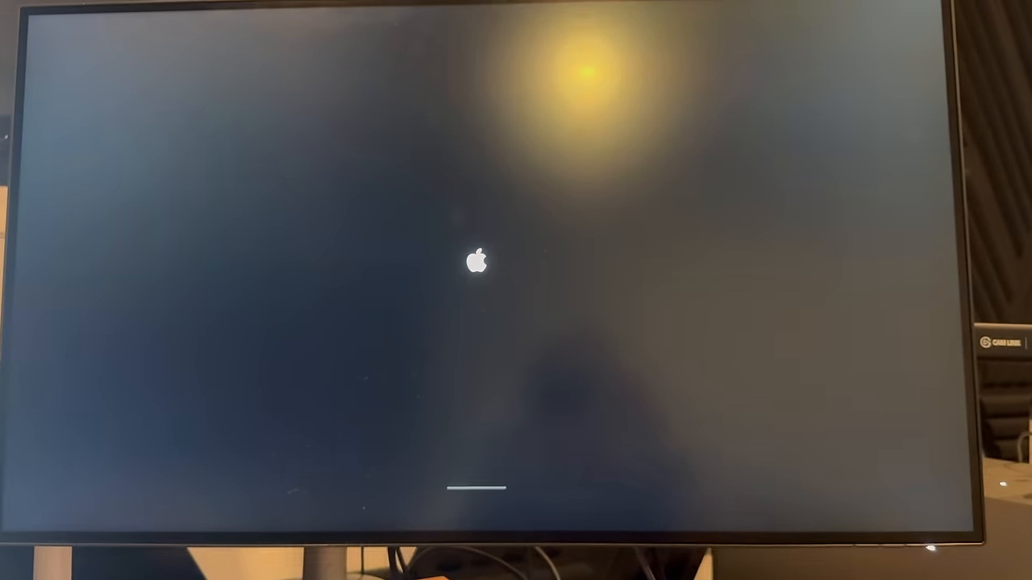